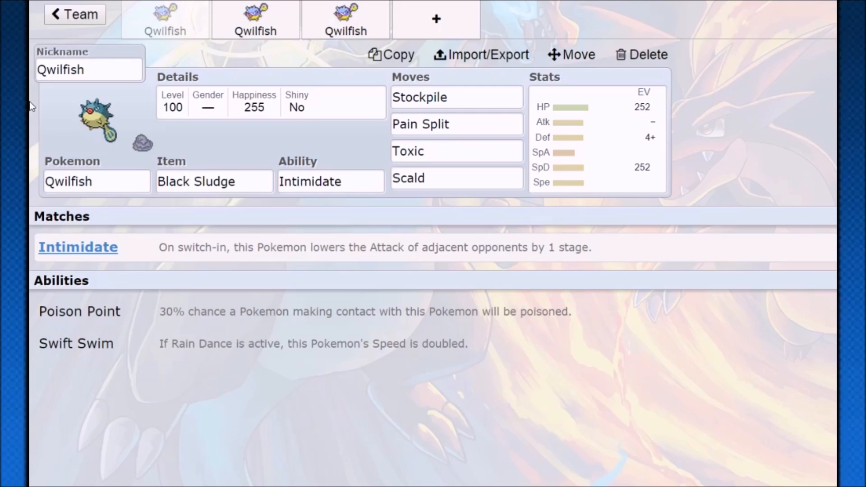
pyautogui.moveTo(161, 214)
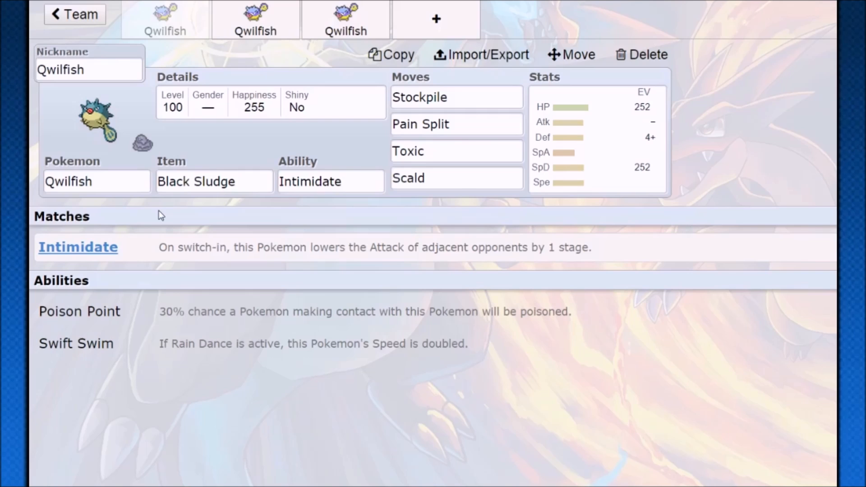
# - Reveal the first Qwilfish's held item choices and Black Sludge description
pyautogui.click(215, 181)
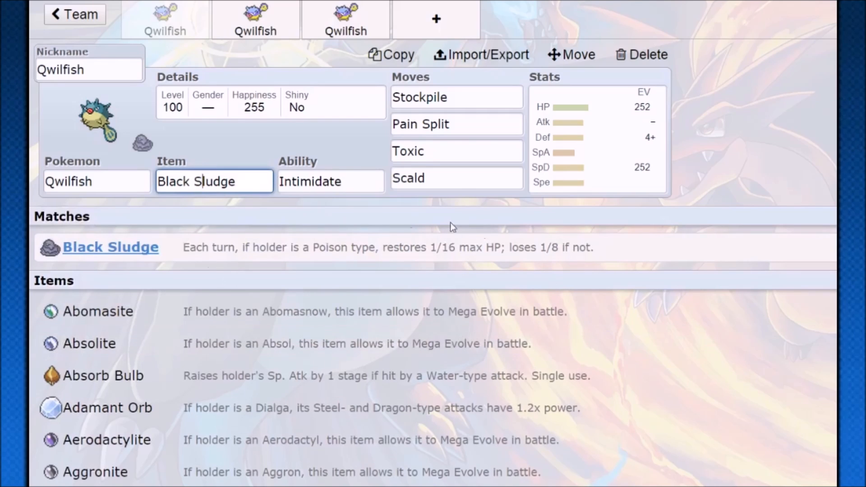
pyautogui.moveTo(299, 252)
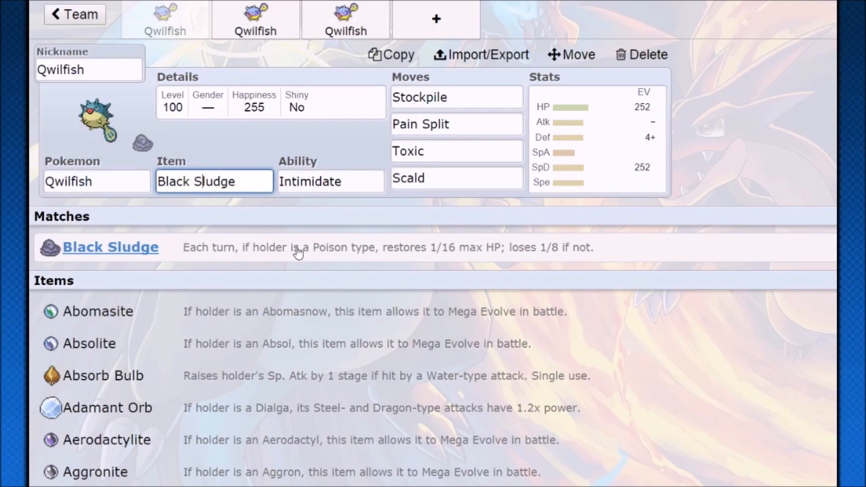
pyautogui.moveTo(256, 299)
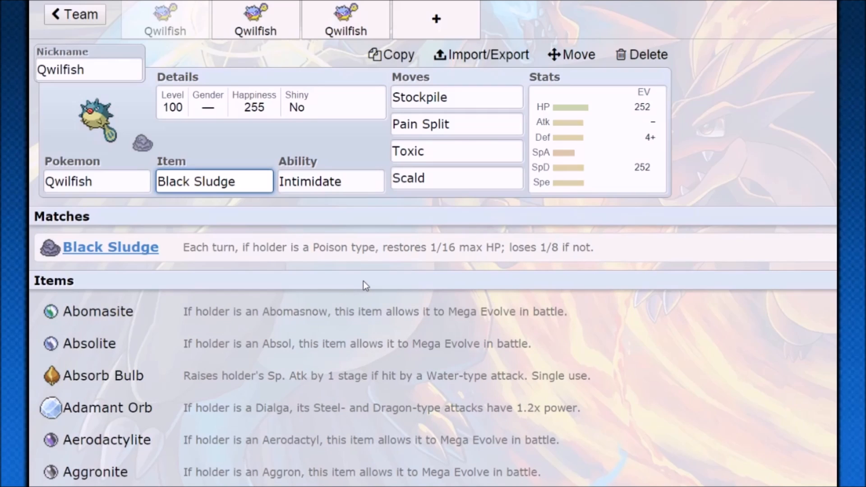
pyautogui.click(205, 182)
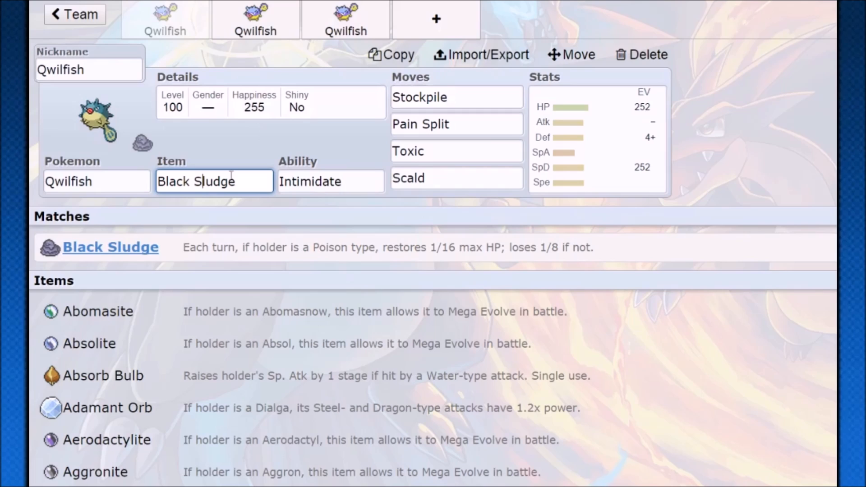
pyautogui.moveTo(177, 253)
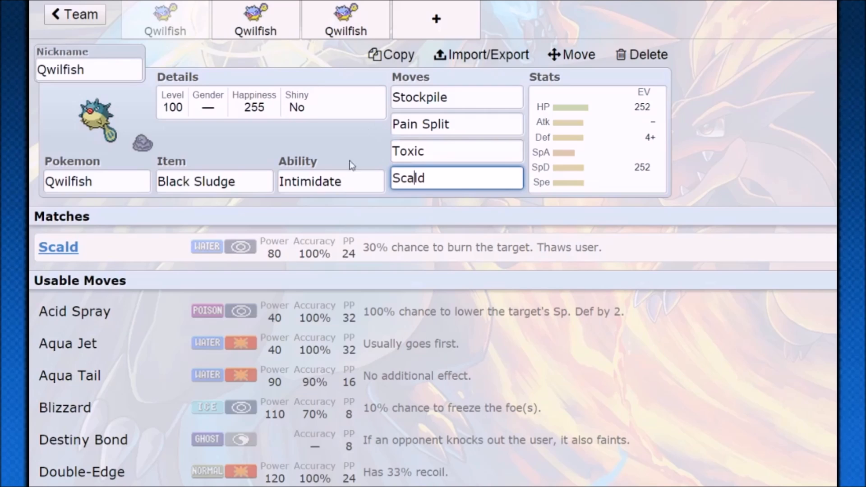
pyautogui.moveTo(569, 176)
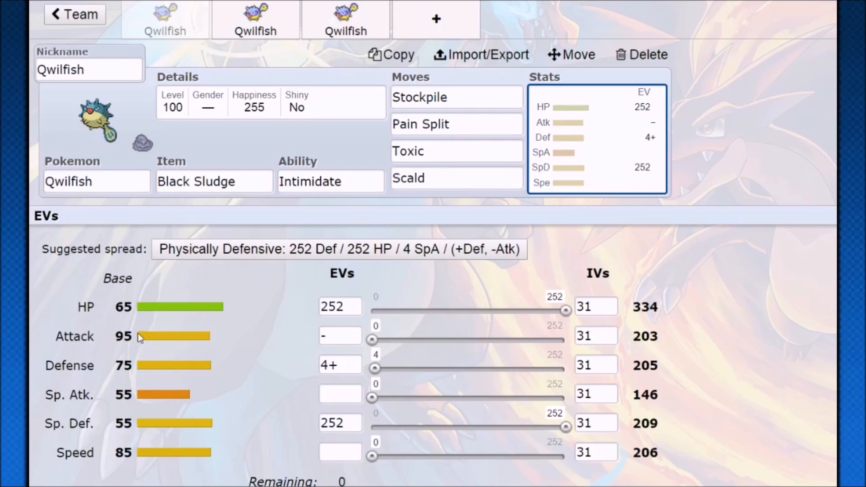
pyautogui.moveTo(82, 346)
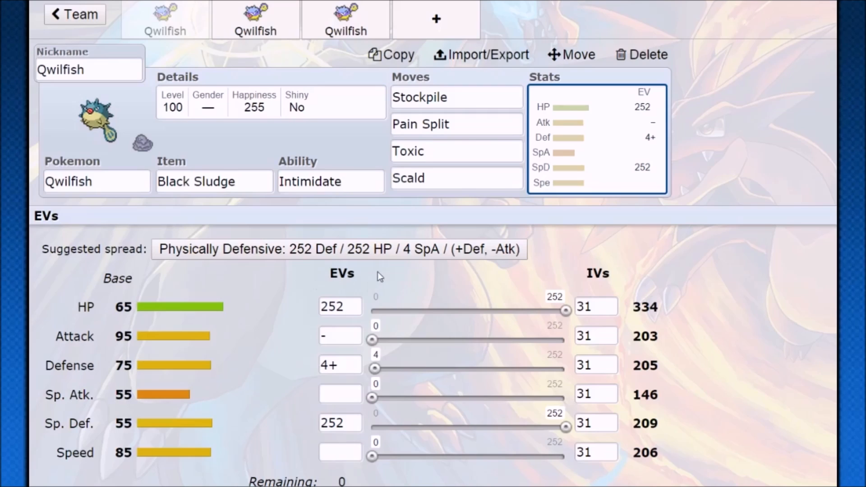
# - Replace the first Qwilfish's Scald with Protect and switch to the Damp Rock Qwilfish
pyautogui.click(456, 178)
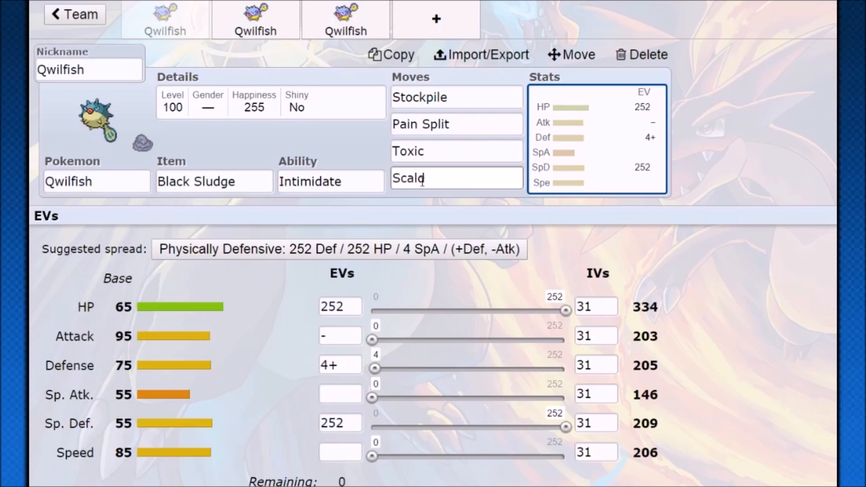
pyautogui.write('pr')
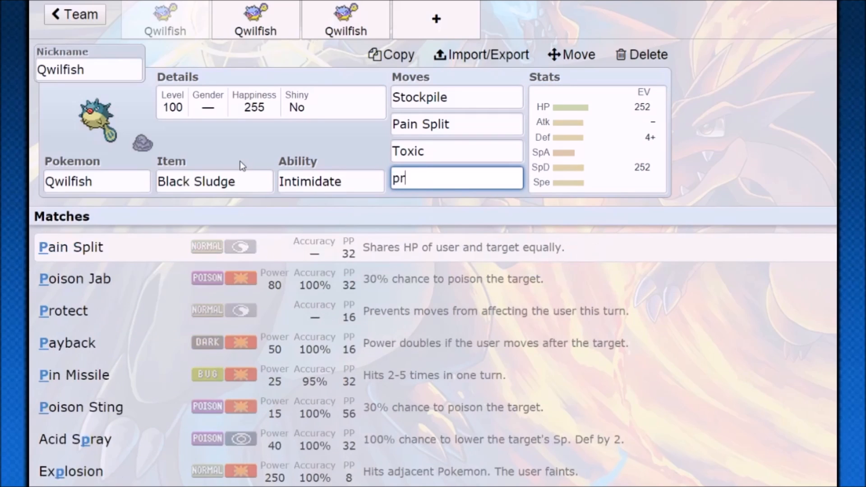
pyautogui.click(64, 310)
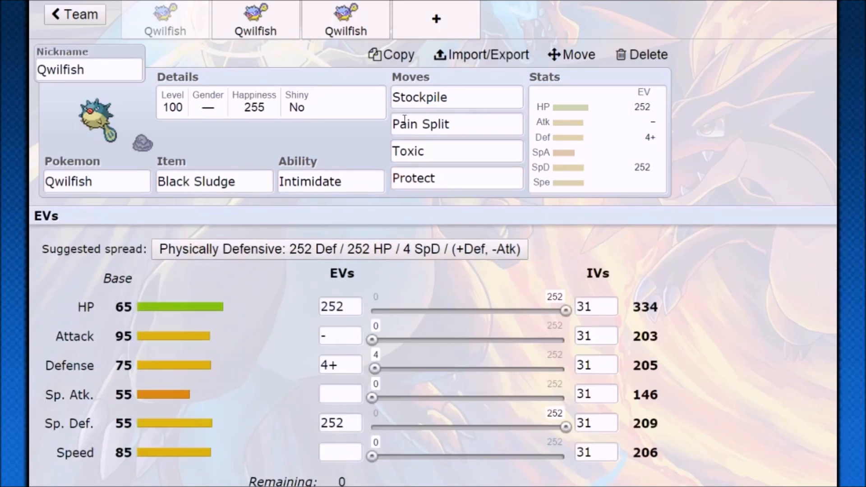
pyautogui.click(455, 177)
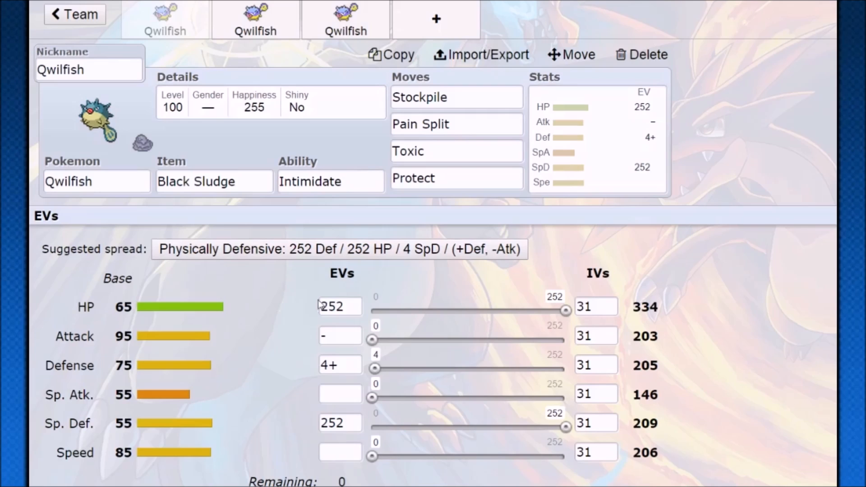
pyautogui.moveTo(114, 314)
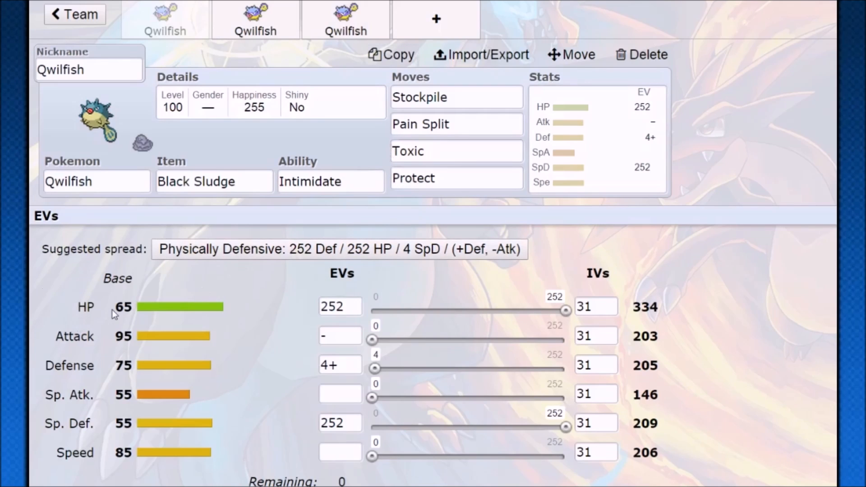
pyautogui.doubleClick(122, 306)
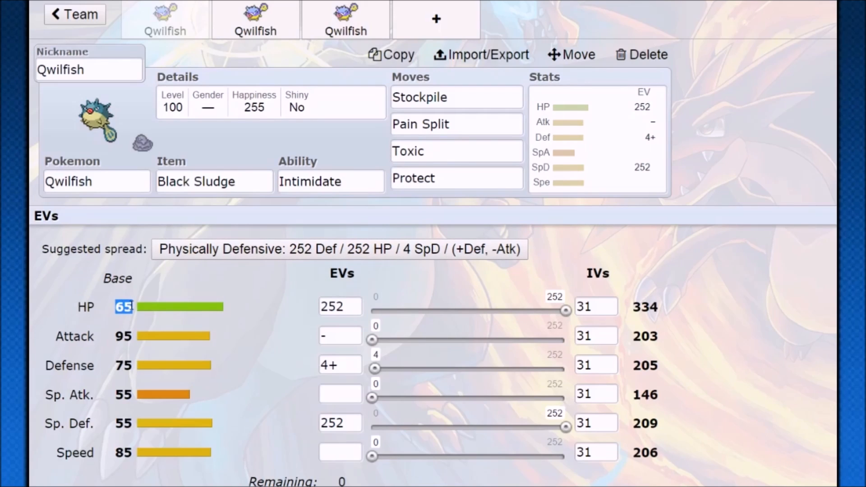
pyautogui.moveTo(89, 346)
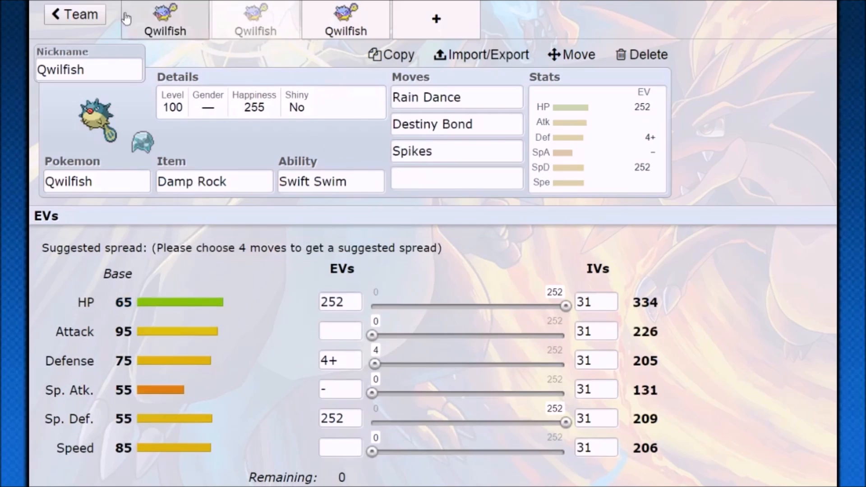
# - Review the rain lead Qwilfish's stat spread and ability choices
pyautogui.click(330, 181)
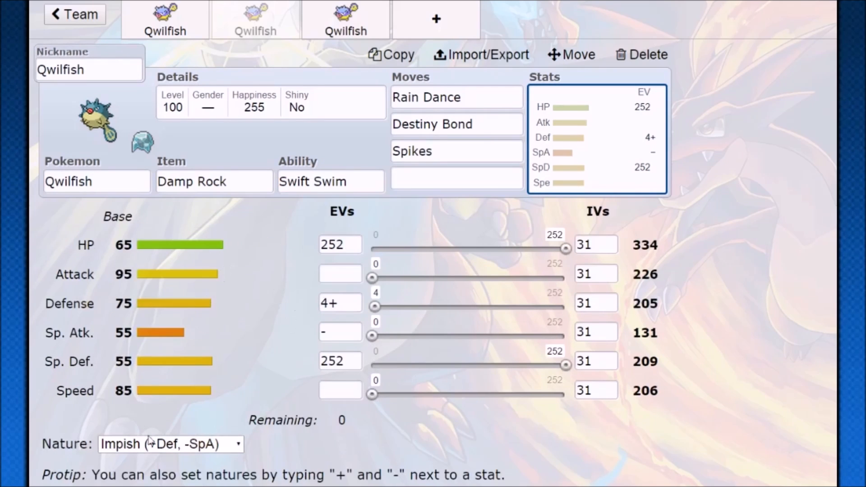
pyautogui.click(594, 361)
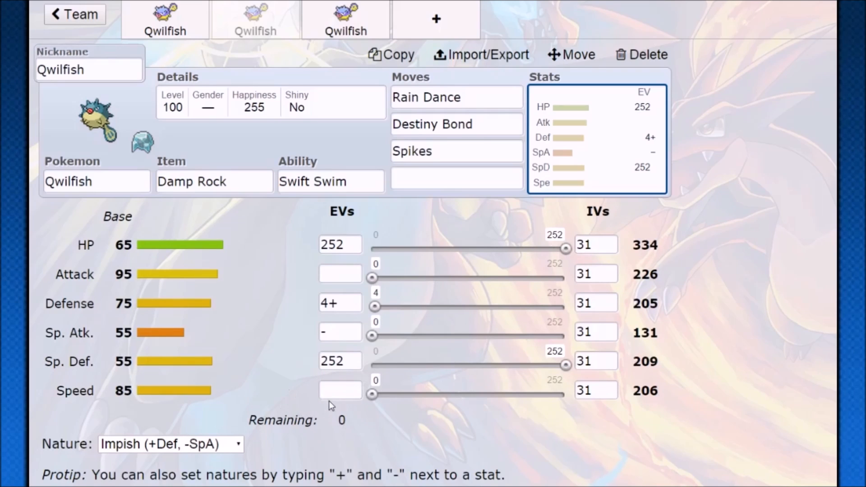
pyautogui.click(330, 182)
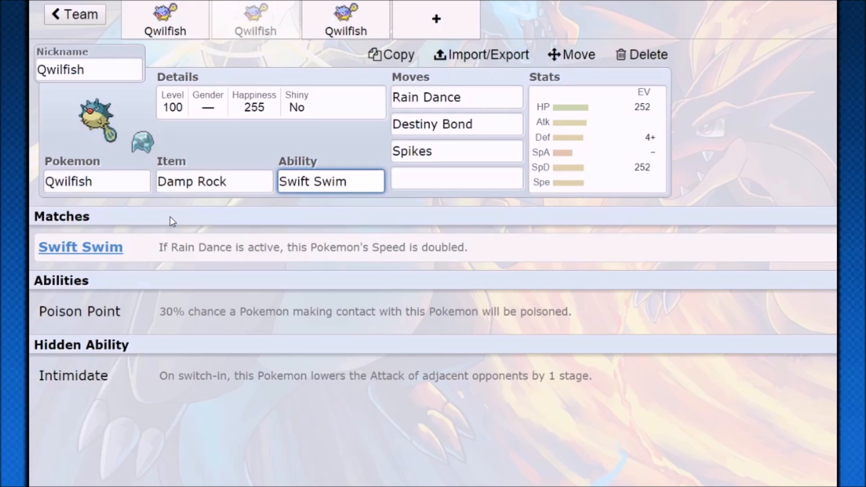
pyautogui.click(330, 181)
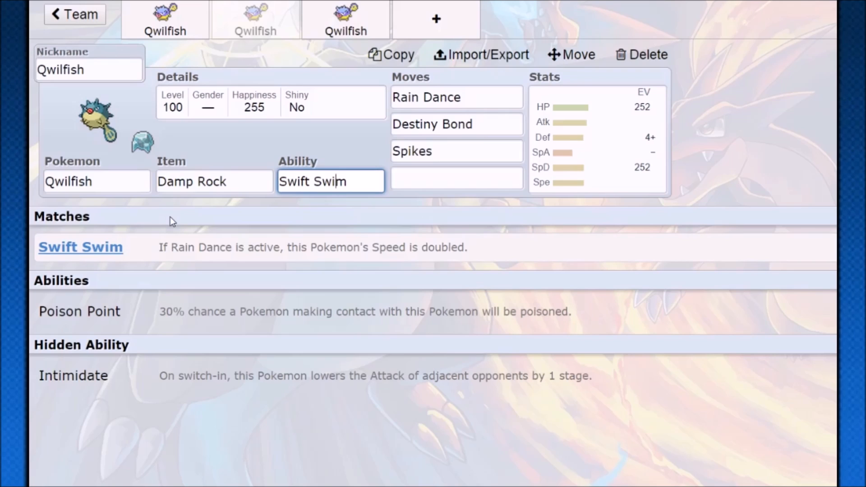
# - Give the Damp Rock Qwilfish Swift Swim and Toxic Spikes as its third move
pyautogui.click(457, 150)
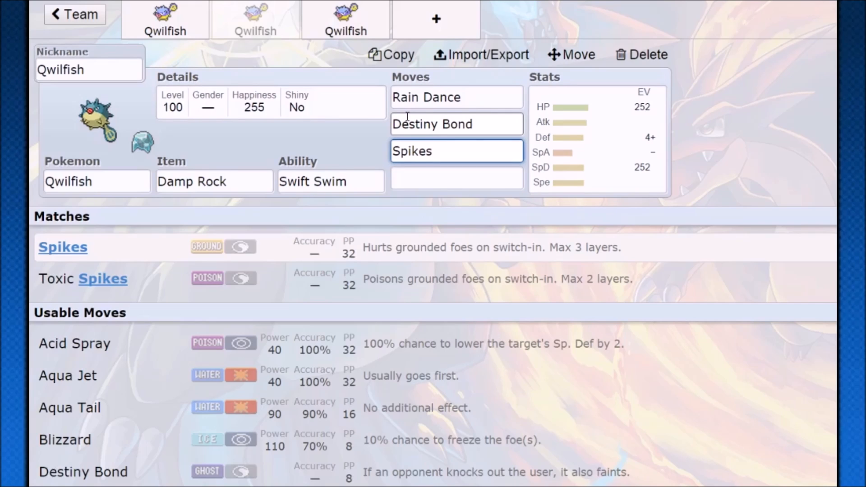
pyautogui.click(456, 151)
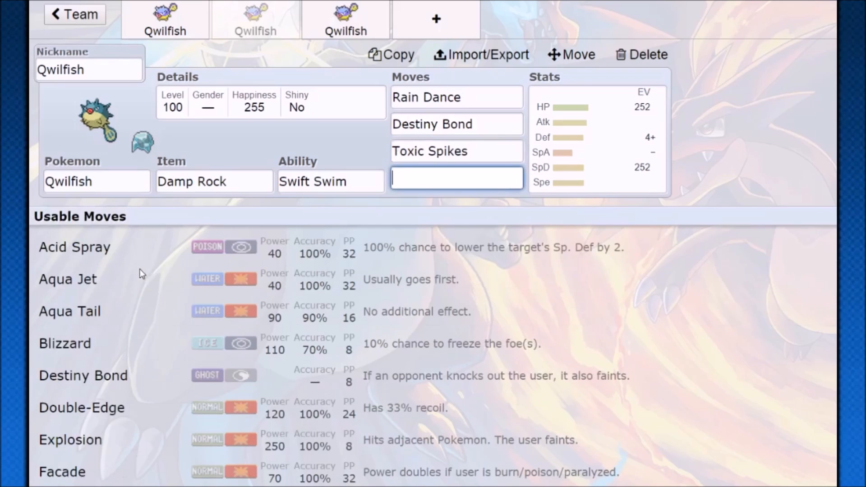
pyautogui.moveTo(533, 196)
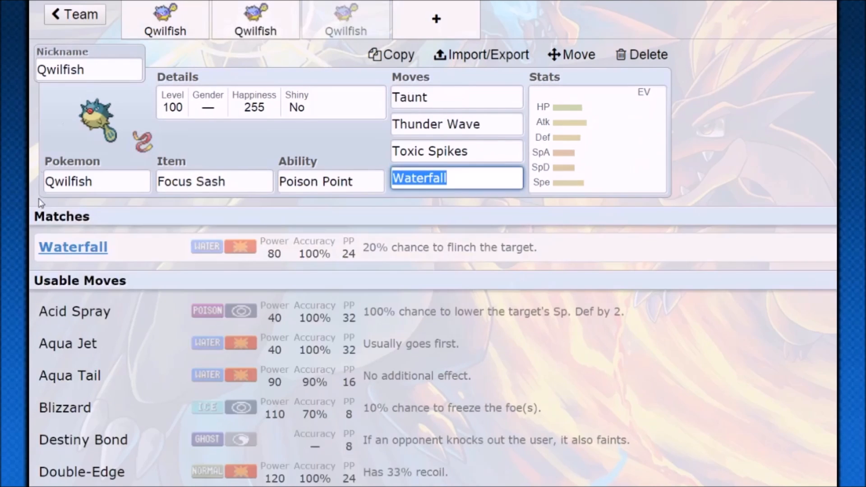
pyautogui.moveTo(417, 85)
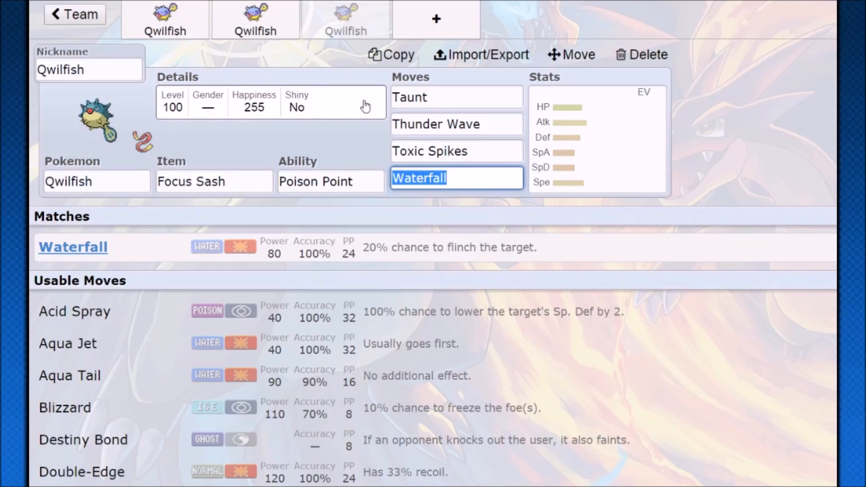
pyautogui.moveTo(417, 213)
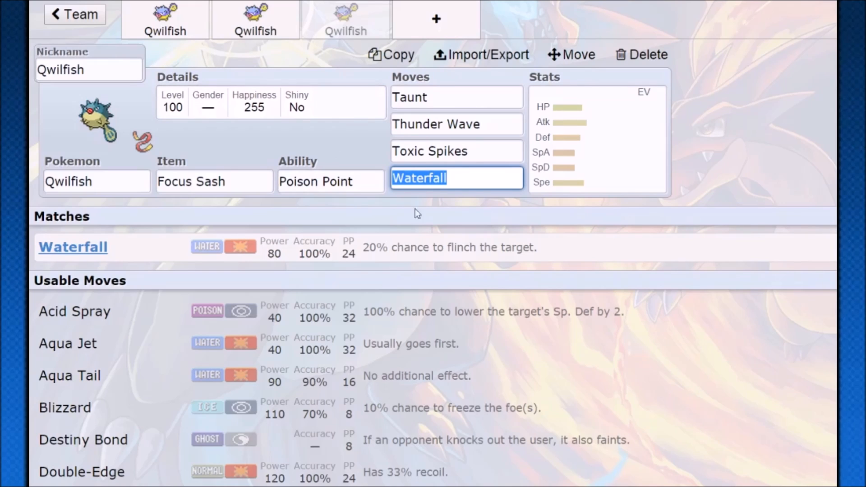
pyautogui.moveTo(591, 162)
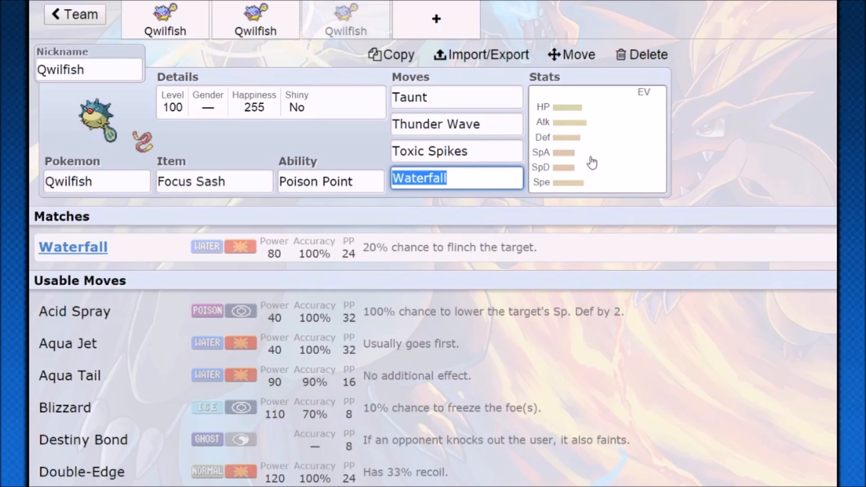
pyautogui.moveTo(375, 216)
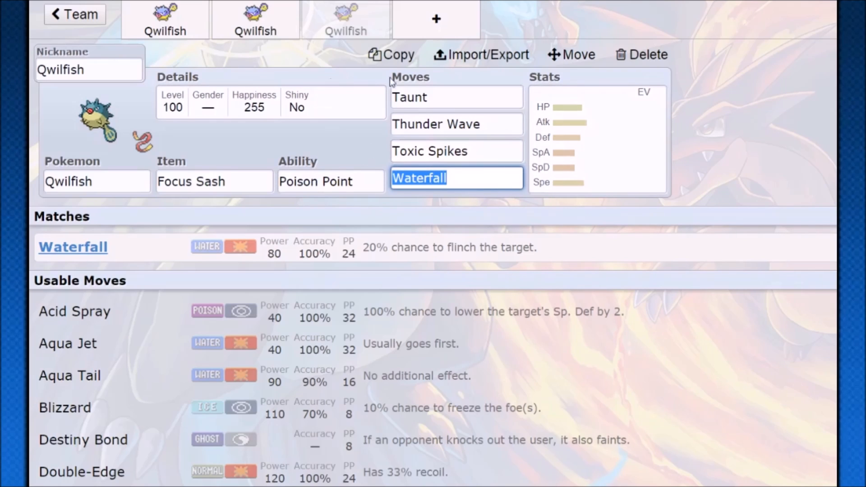
pyautogui.click(330, 182)
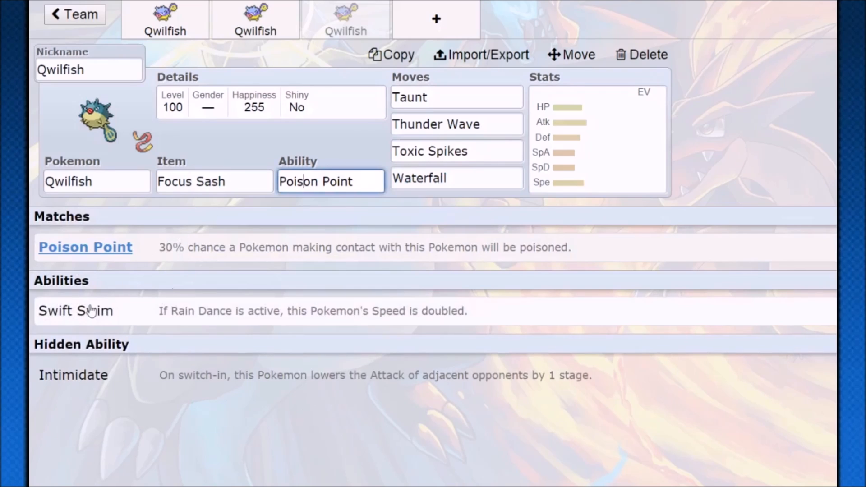
pyautogui.click(213, 182)
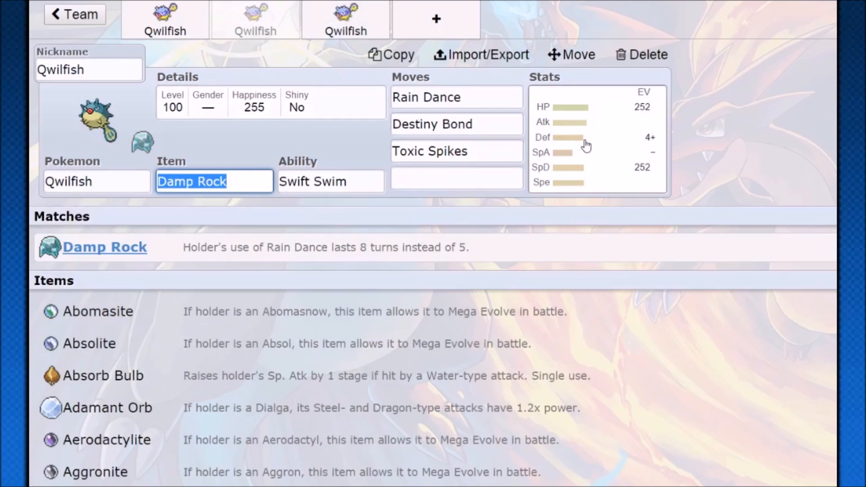
pyautogui.click(597, 137)
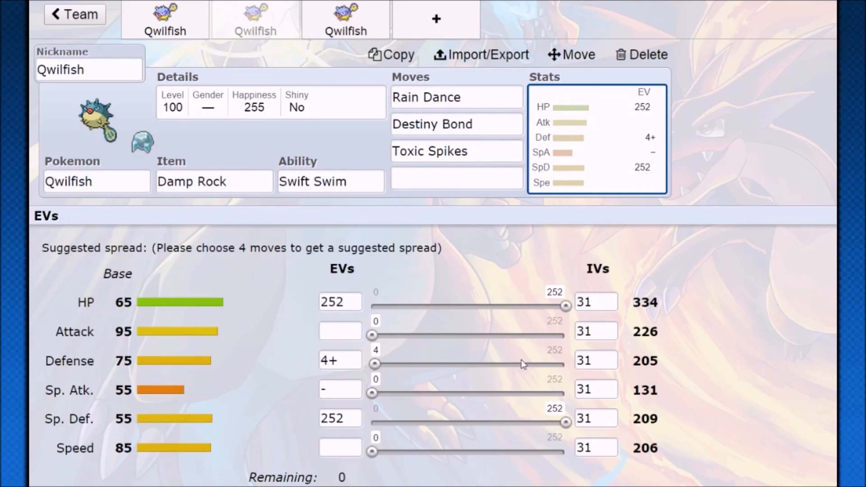
pyautogui.moveTo(372, 343)
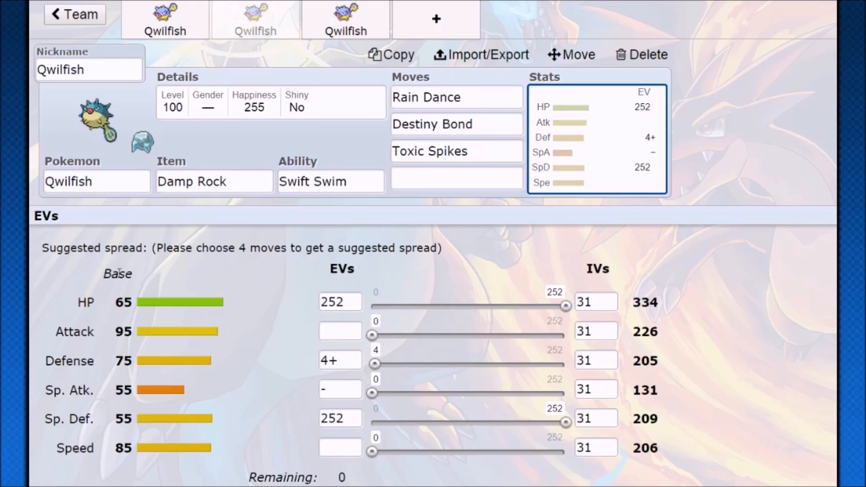
pyautogui.moveTo(211, 401)
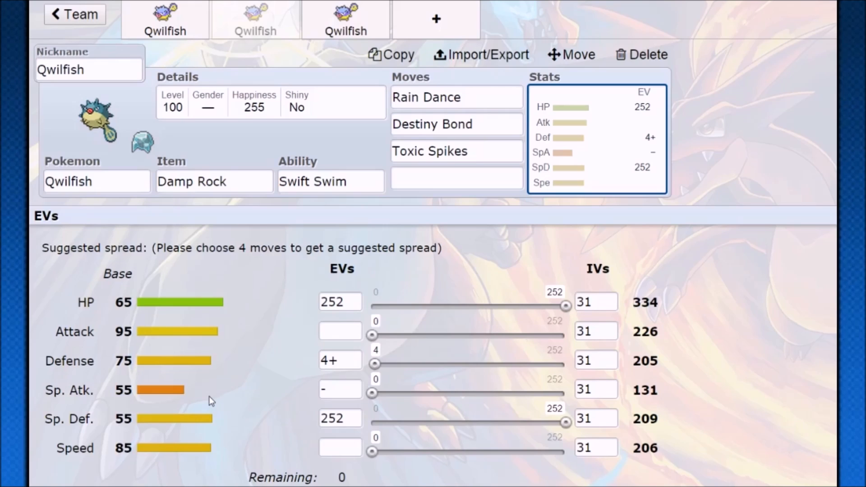
pyautogui.moveTo(318, 334)
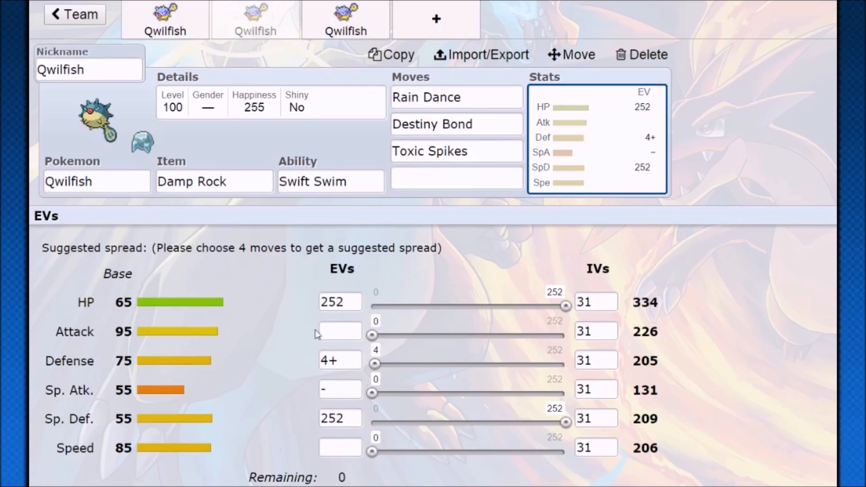
pyautogui.click(214, 182)
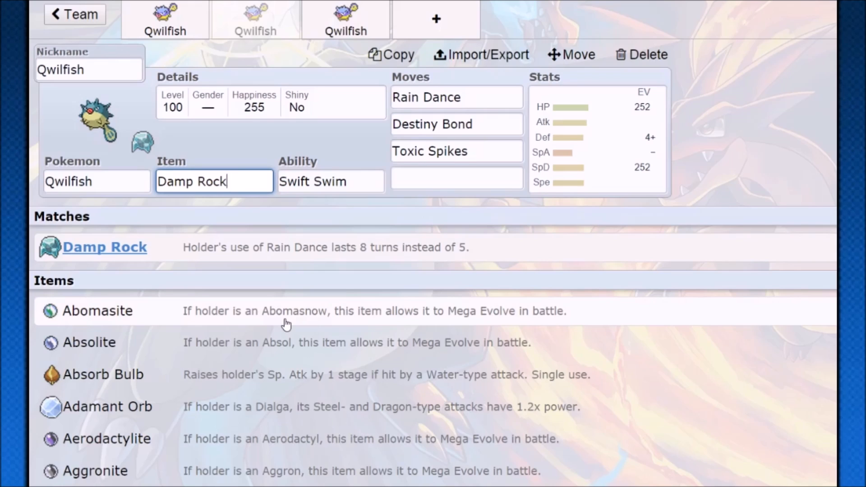
pyautogui.click(457, 150)
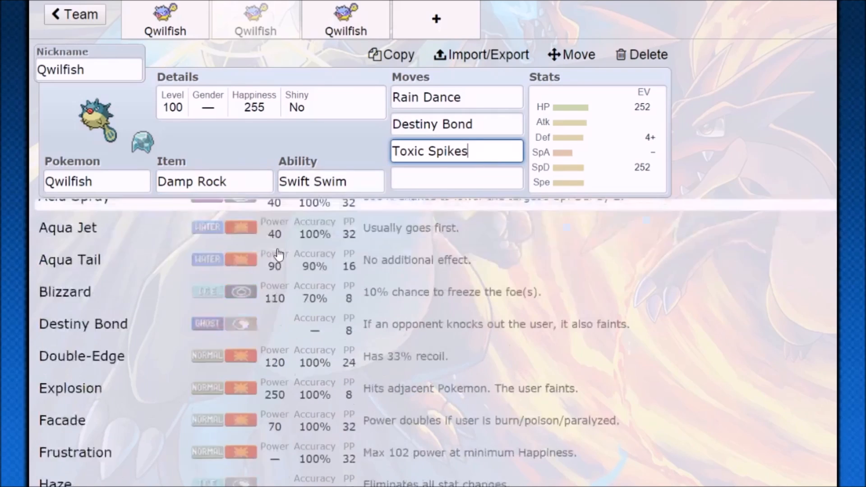
pyautogui.scroll(-3)
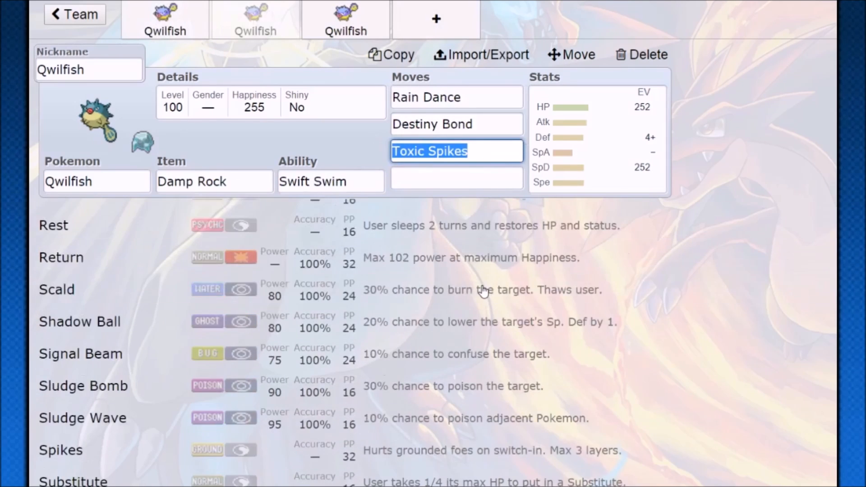
pyautogui.scroll(-3)
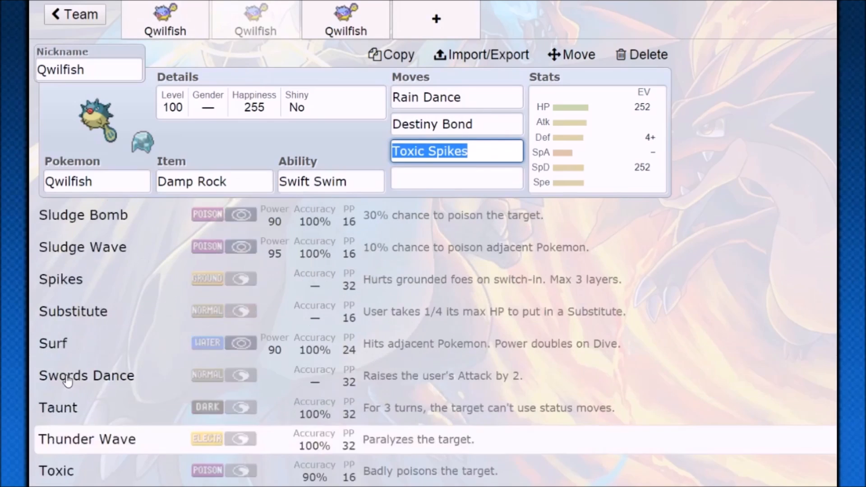
pyautogui.scroll(3)
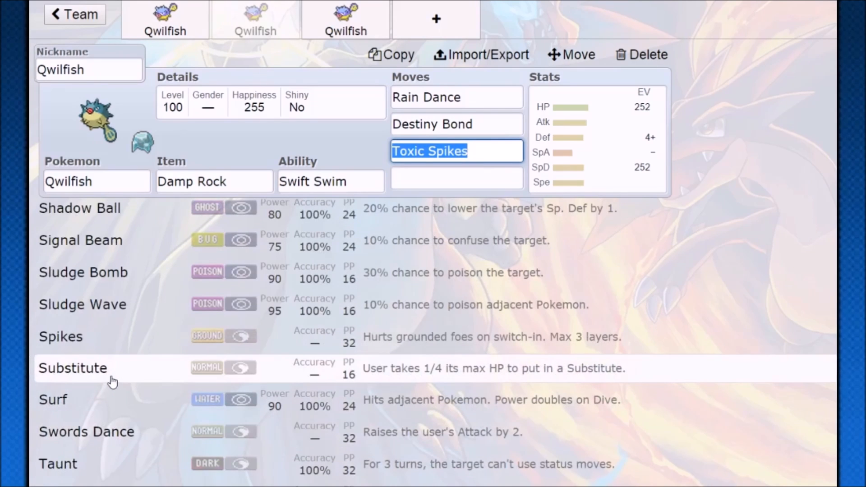